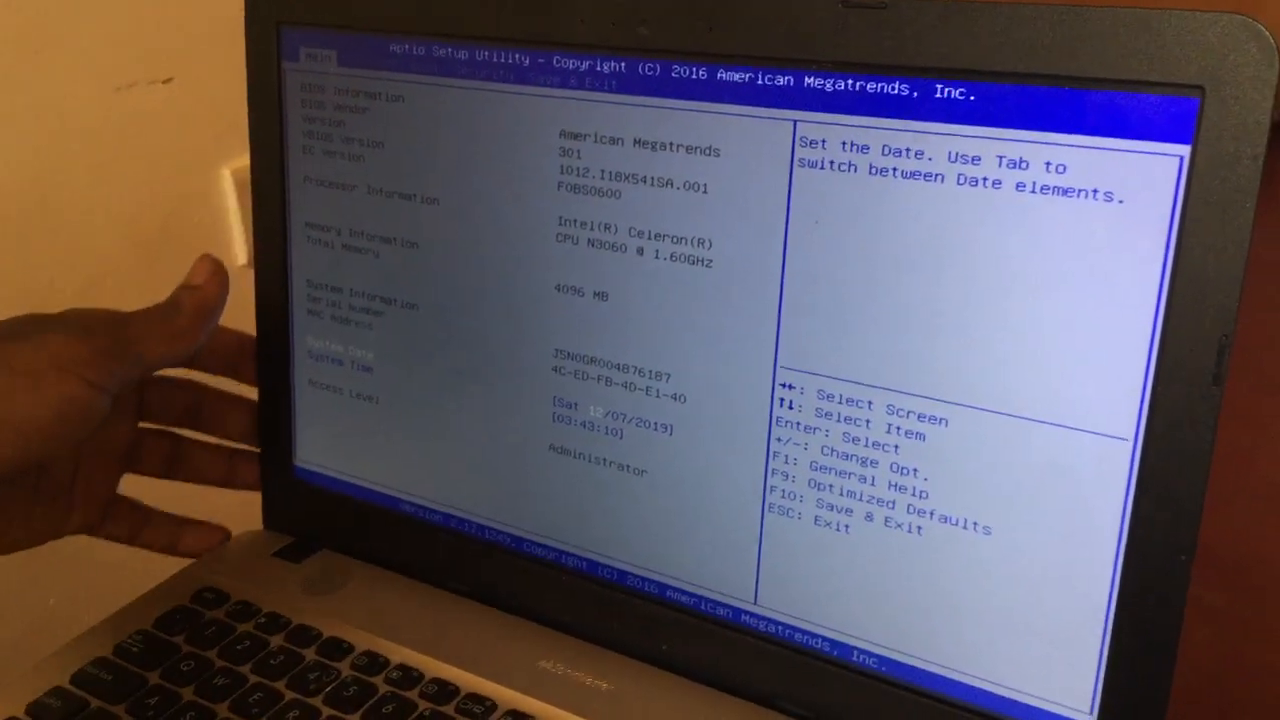
- Move from the Main tab to the Advanced tab listing SATA, network stack and USB configuration
key(right)
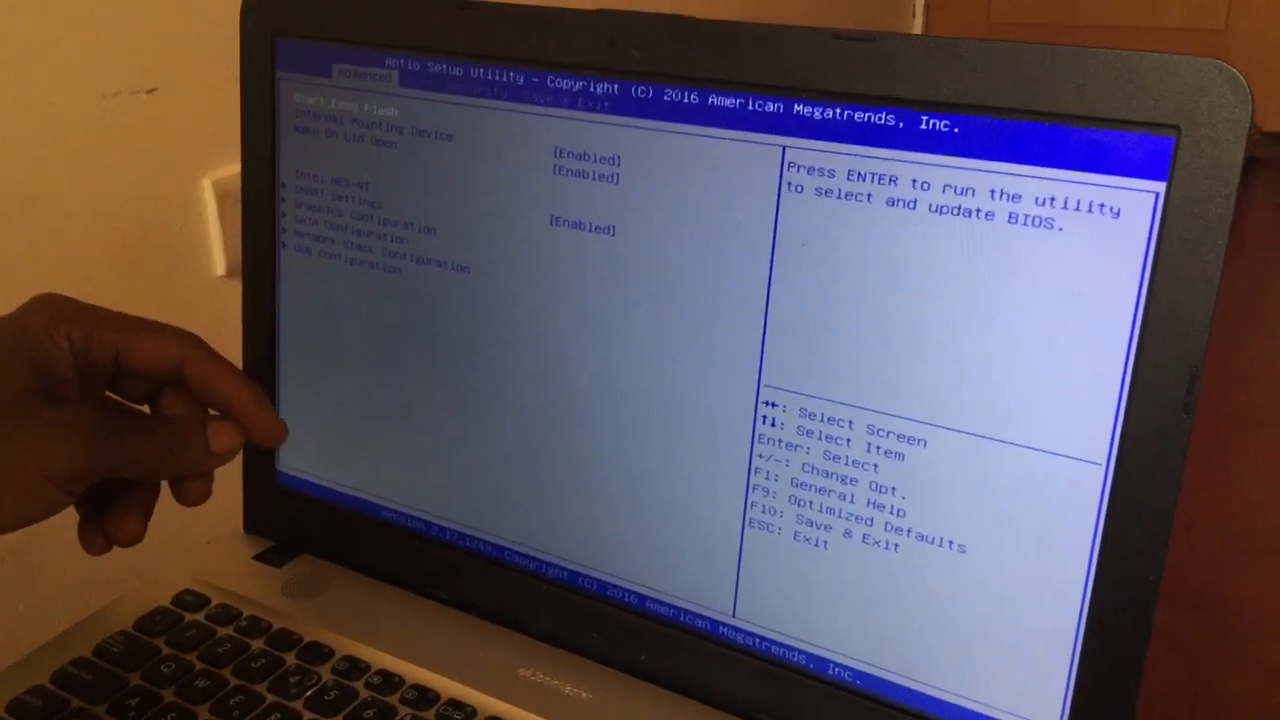
- Go down to USB Configuration and enter its submenu with Legacy USB and Mass Storage options
key(Down)
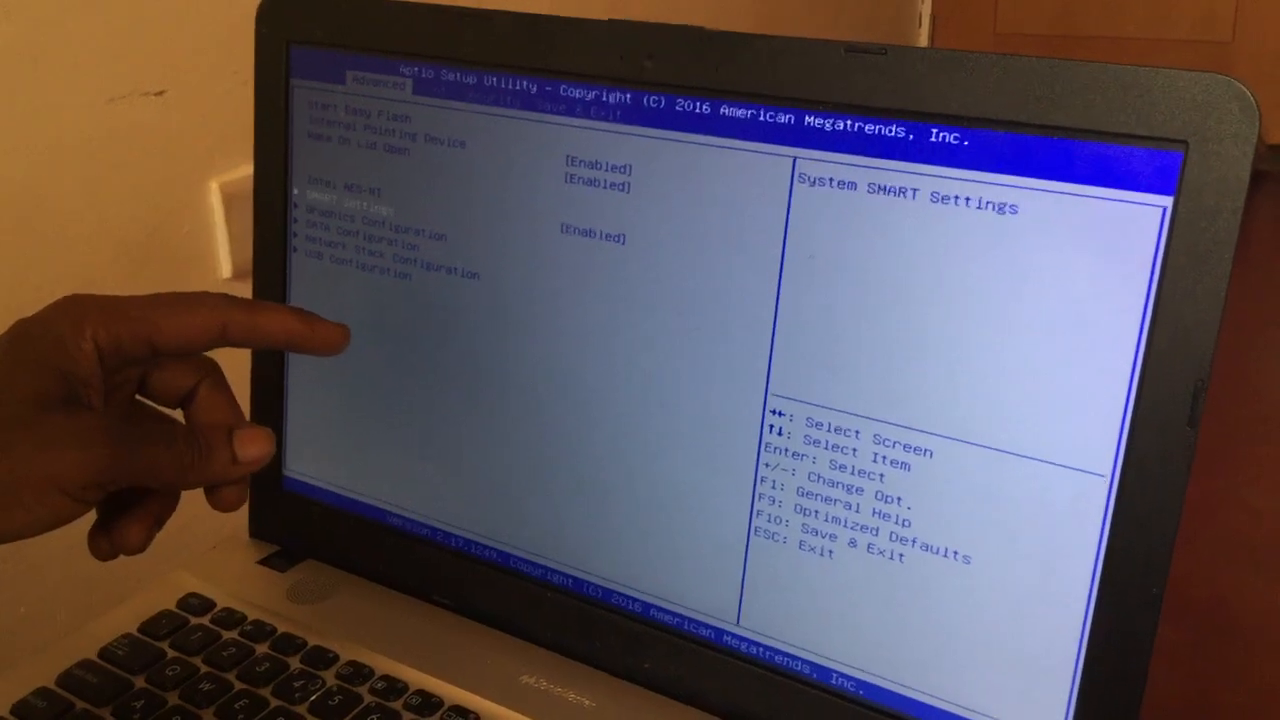
key(Down)
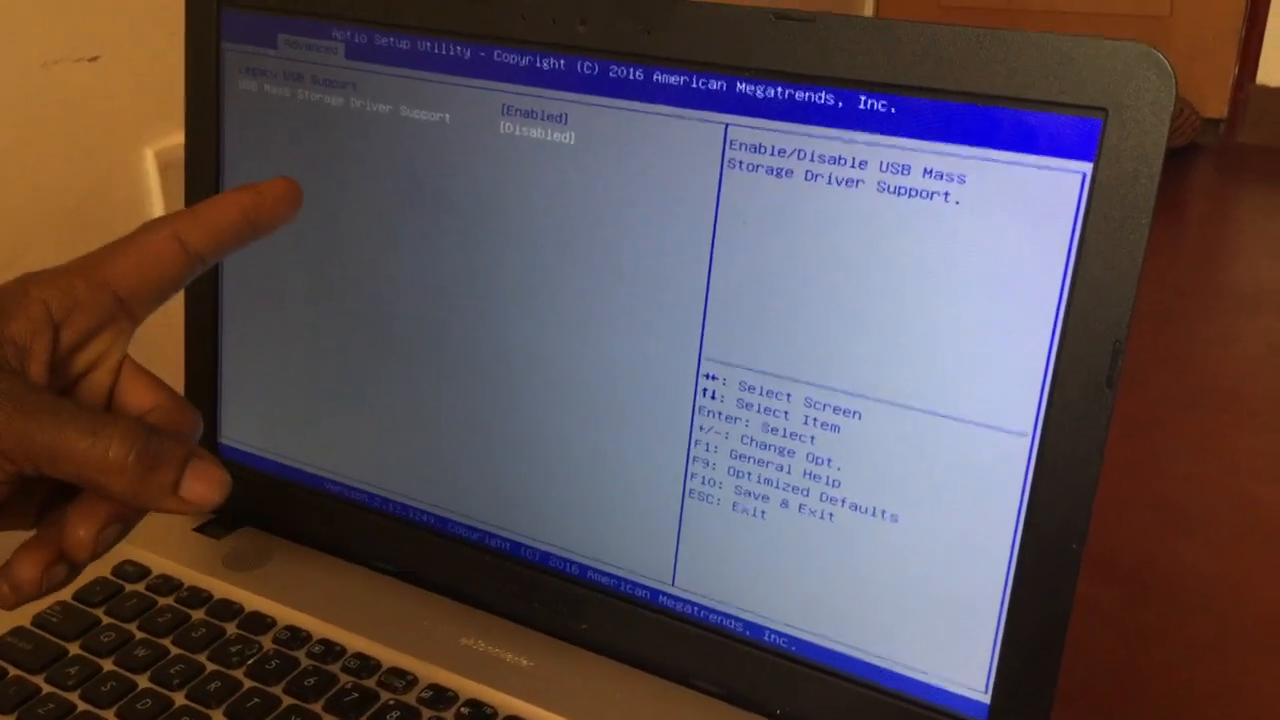
- Check Boot Option #1 and #2 on the Boot tab, then request Save & Exit with F10
key(enter)
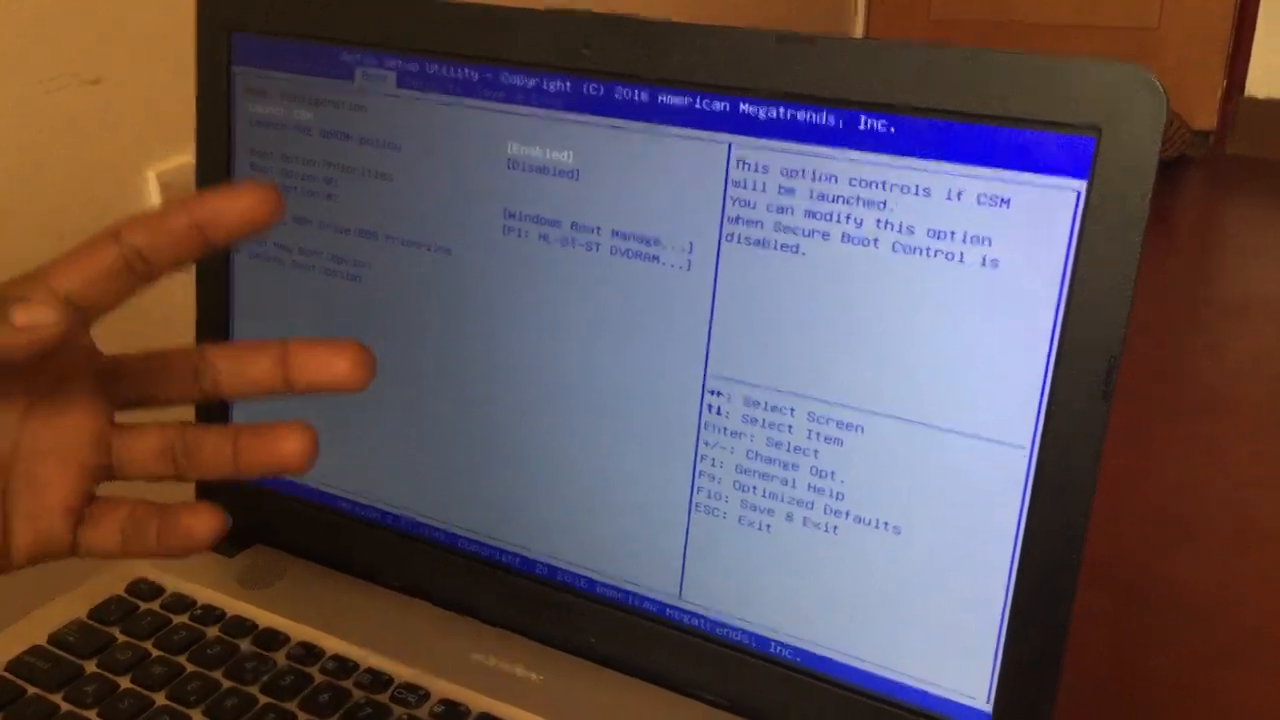
key(f10)
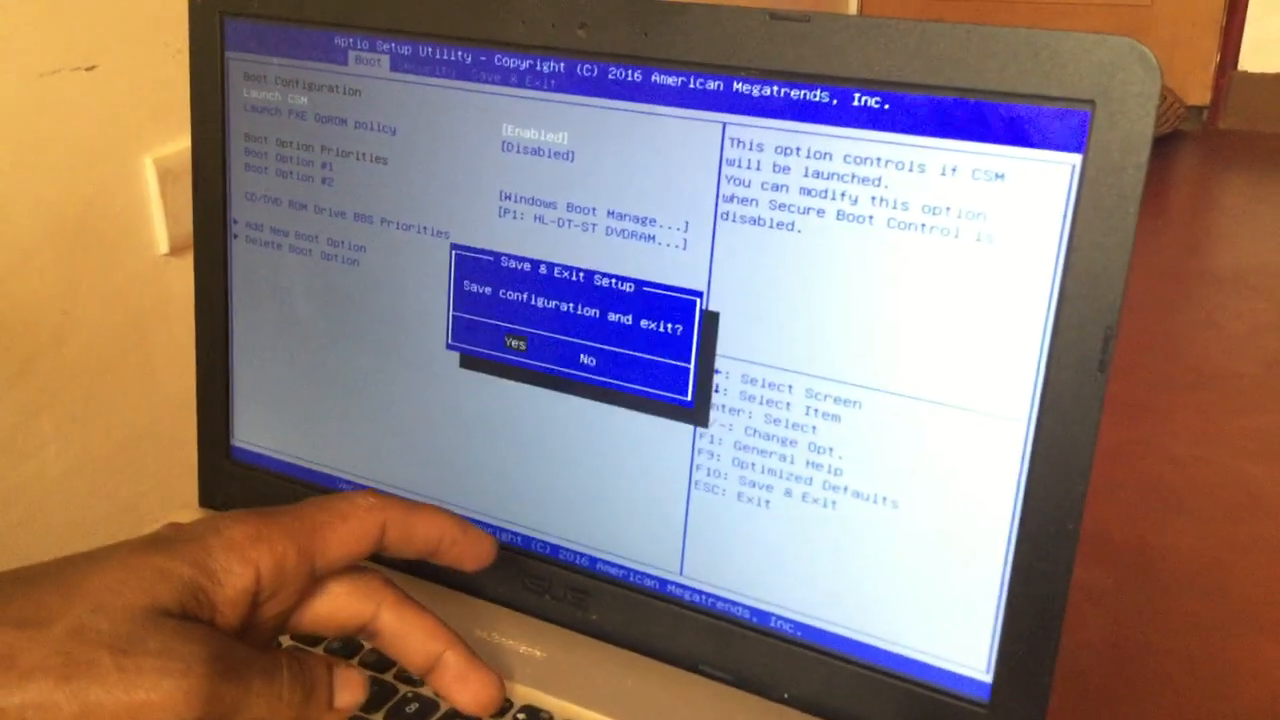